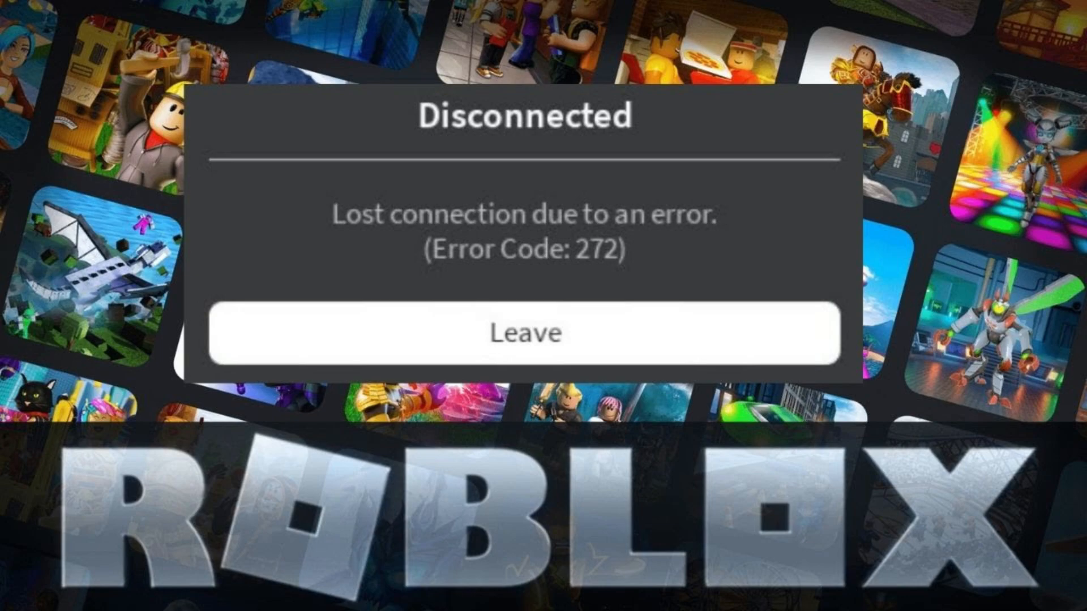
# Step: Bring Google Chrome forward showing the Roblox home page with friends and games
pyautogui.click(522, 332)
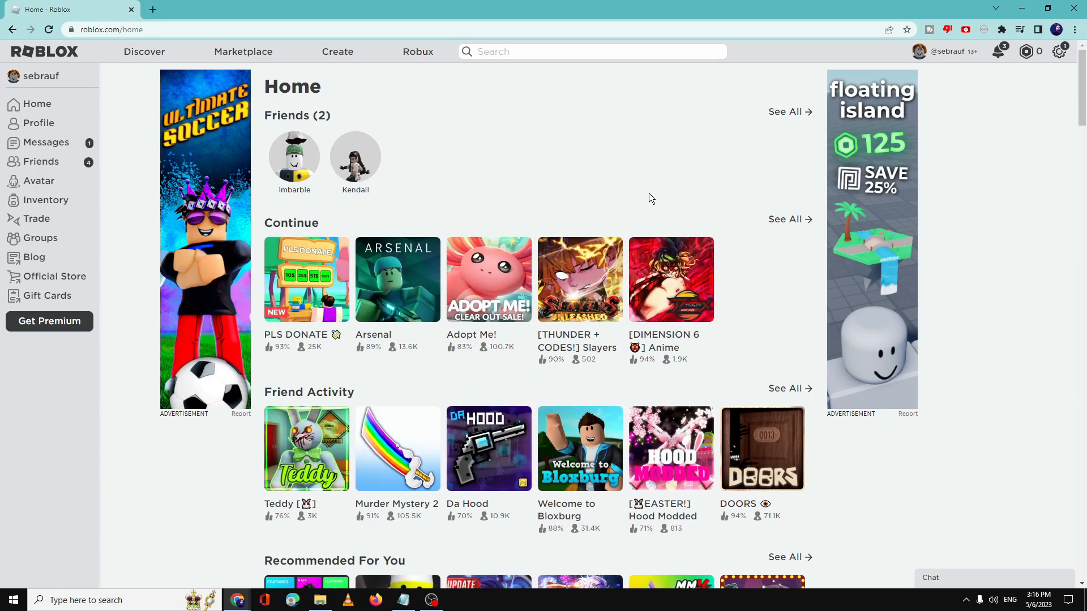
pyautogui.moveTo(918, 121)
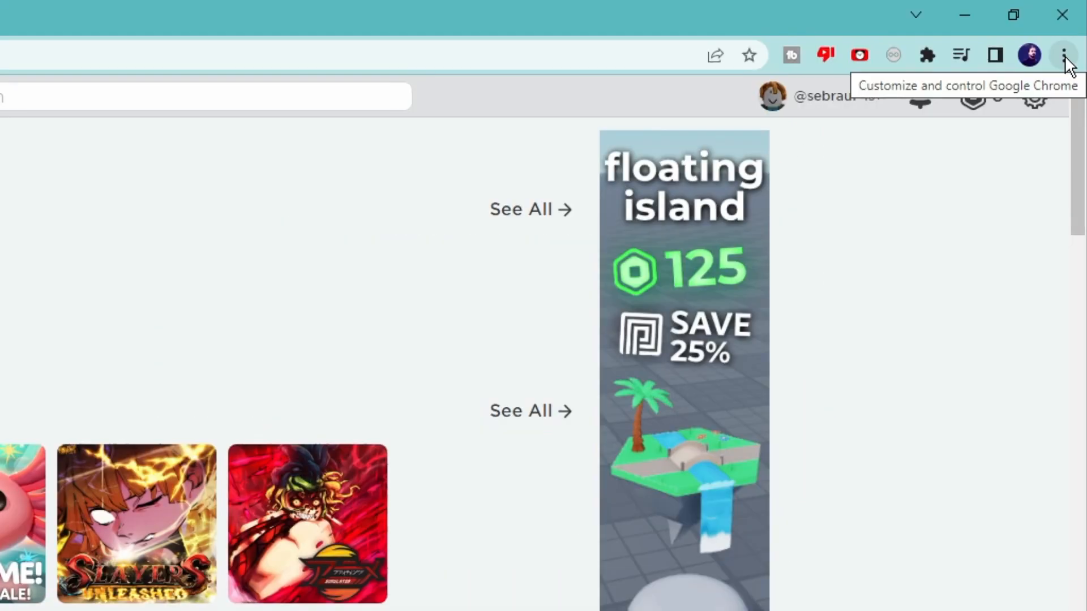
# Step: Open Chrome's Extensions page through More tools in the browser menu
pyautogui.click(1065, 55)
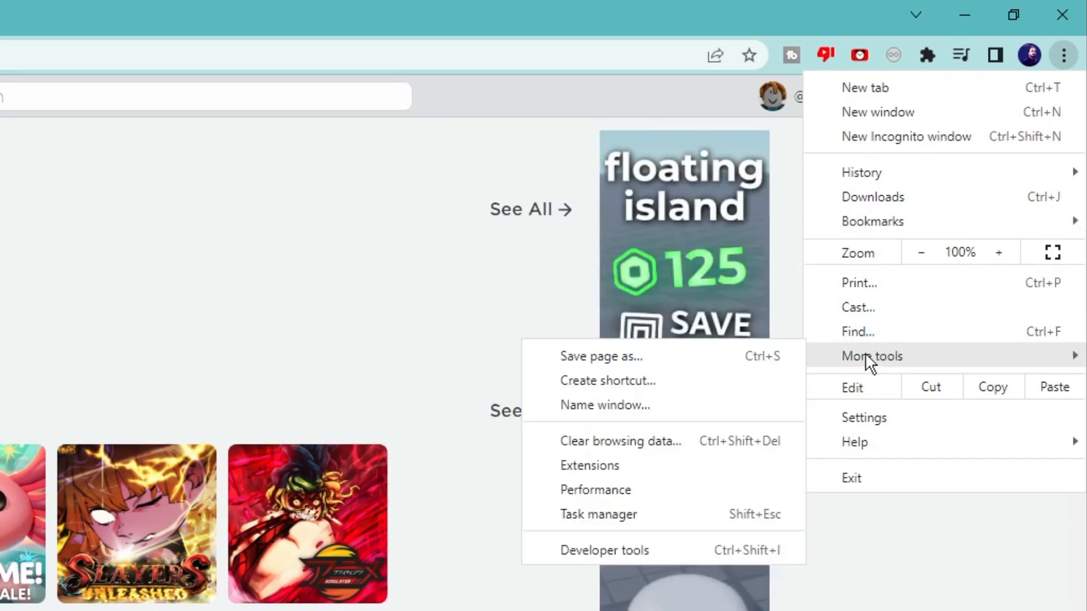
pyautogui.click(589, 465)
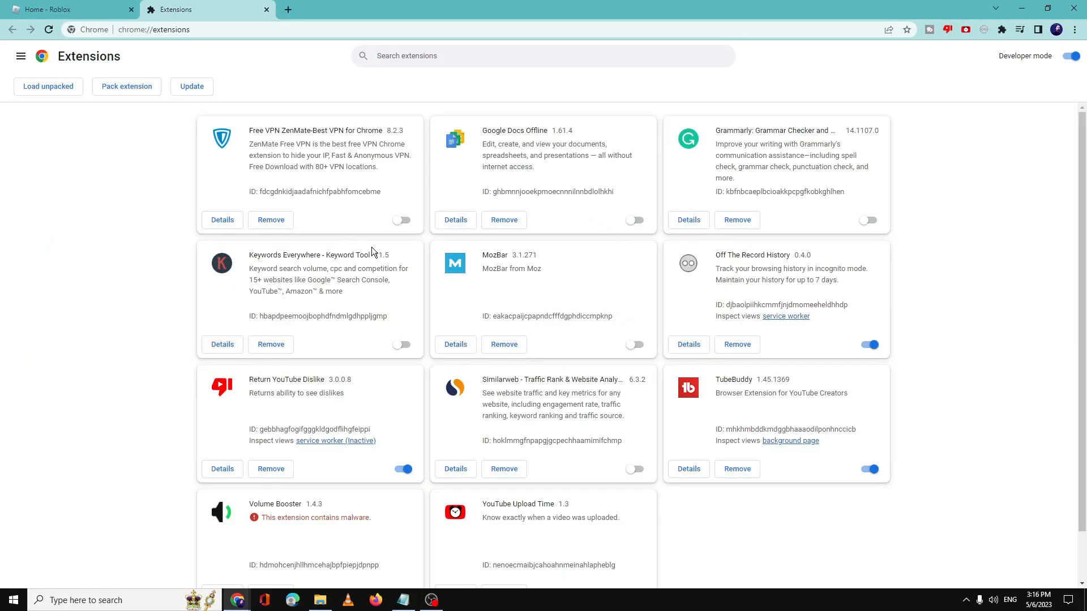
# Step: Remove the malware-flagged Volume Booster extension from Chrome and confirm
pyautogui.scroll(-3)
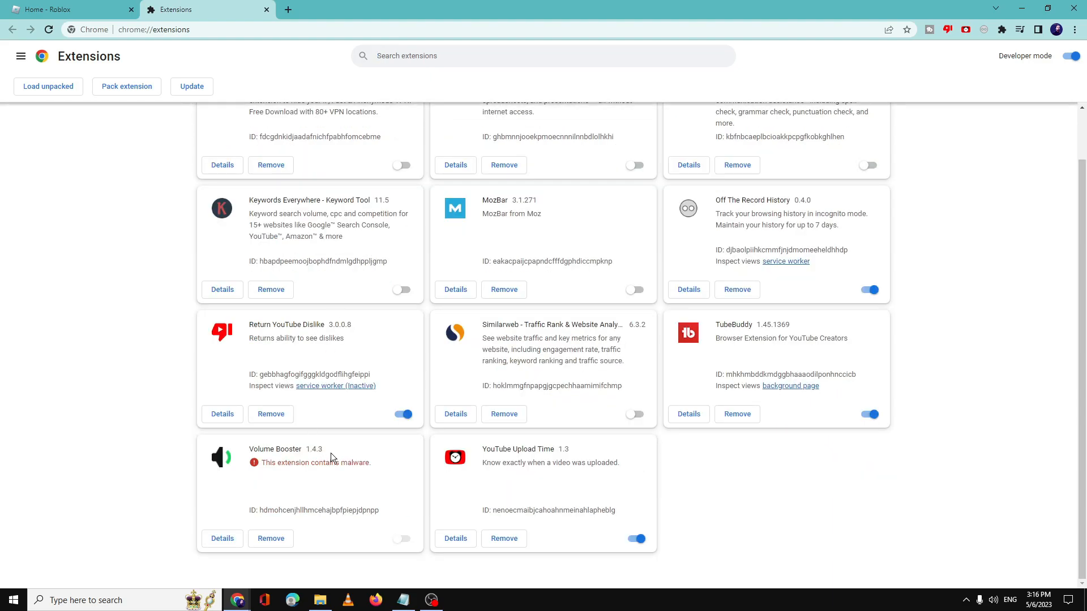
pyautogui.moveTo(298, 503)
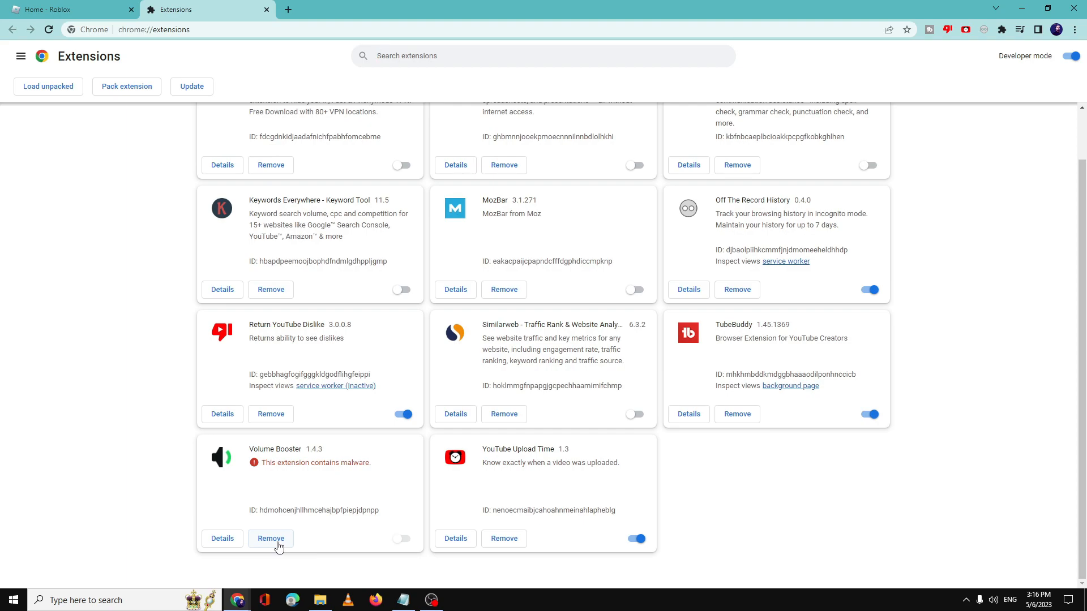
pyautogui.moveTo(282, 474)
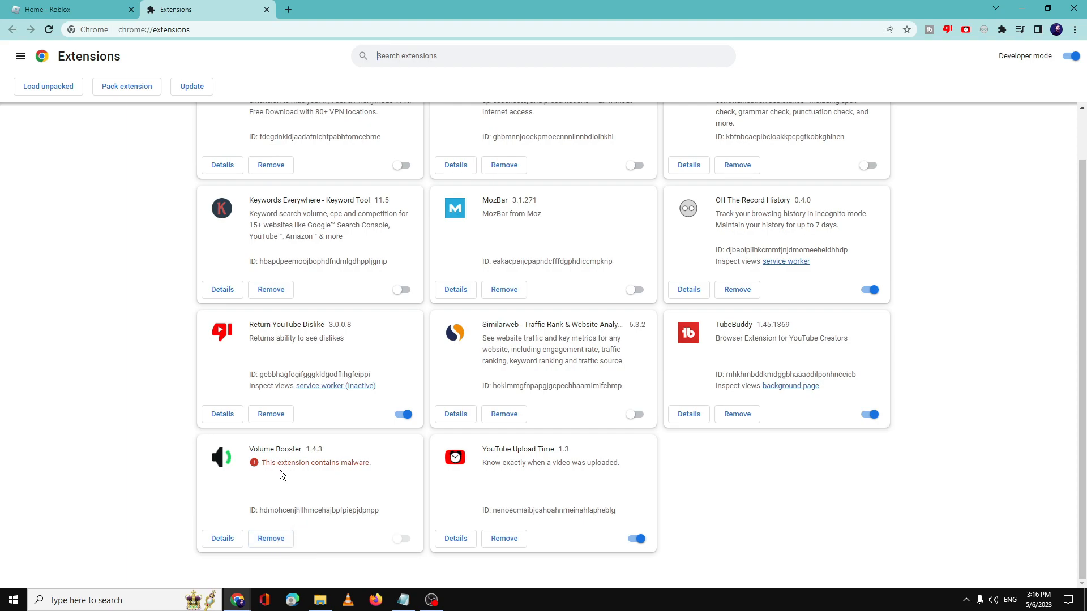
pyautogui.moveTo(352, 475)
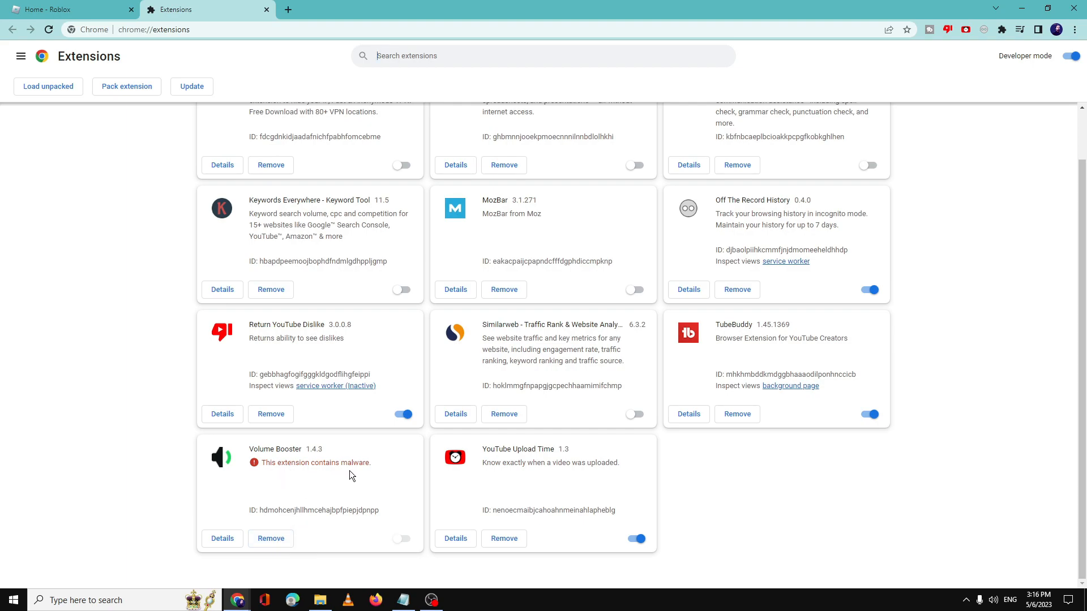
pyautogui.click(271, 538)
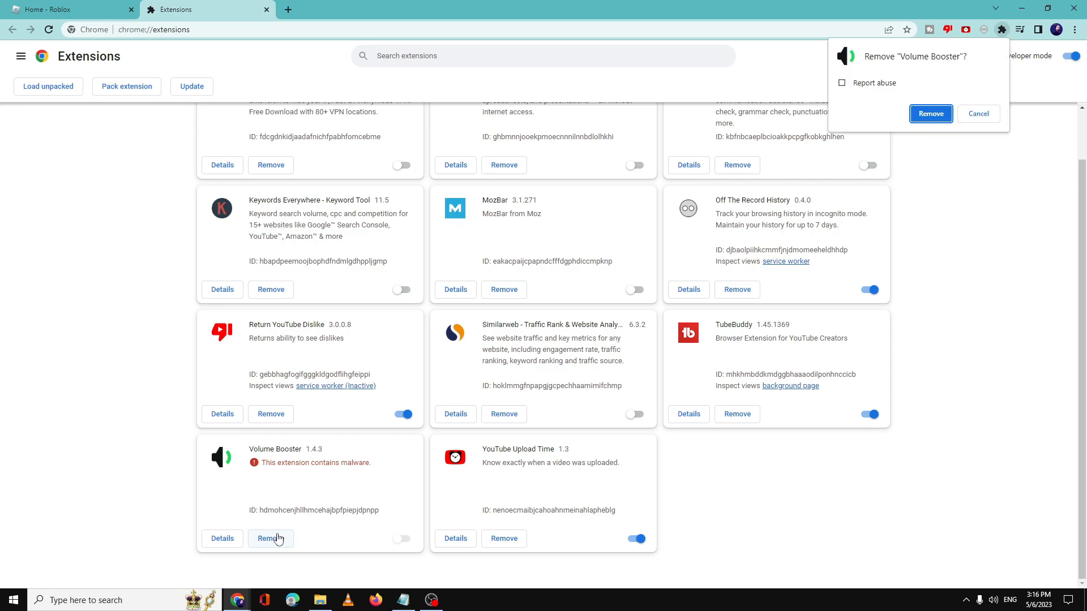
pyautogui.click(930, 114)
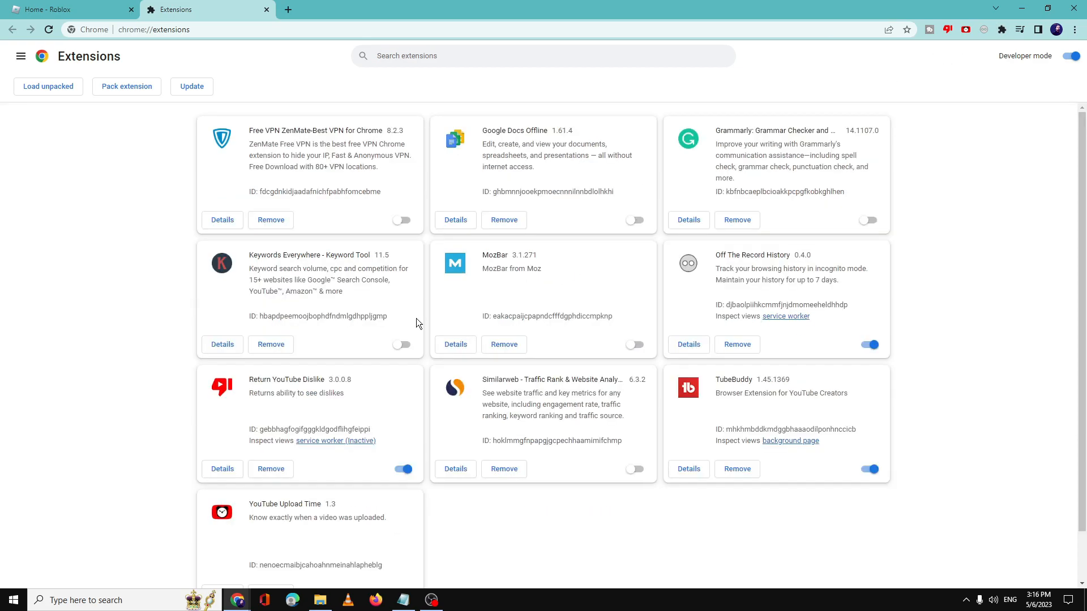
pyautogui.moveTo(484, 235)
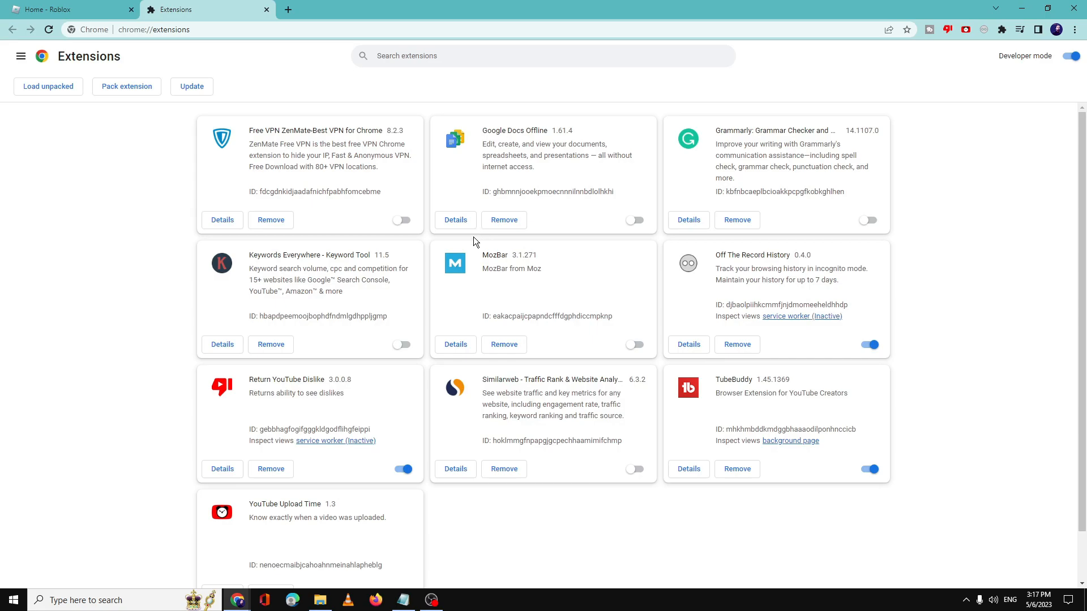
pyautogui.moveTo(1076, 80)
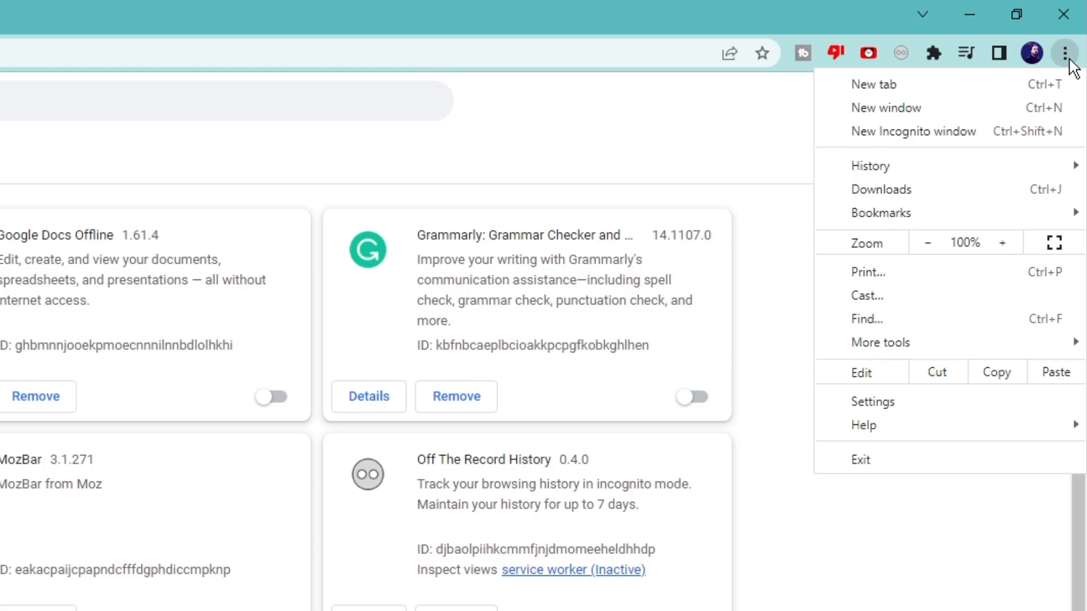
# Step: Open Settings' All sites page via Privacy and security and Cookies and other site data
pyautogui.click(872, 401)
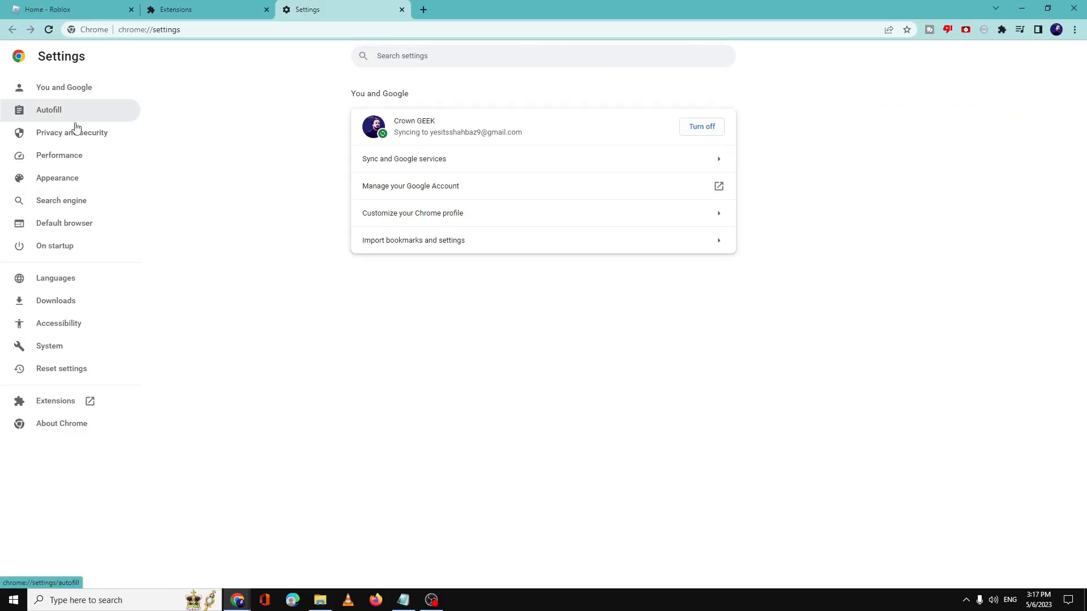
pyautogui.click(72, 133)
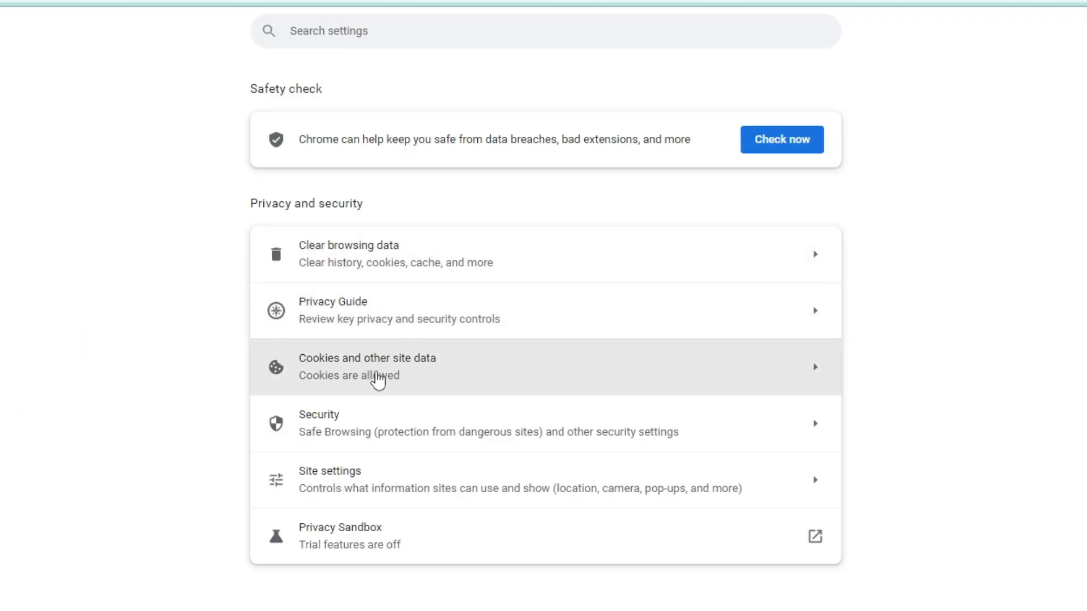
pyautogui.click(358, 366)
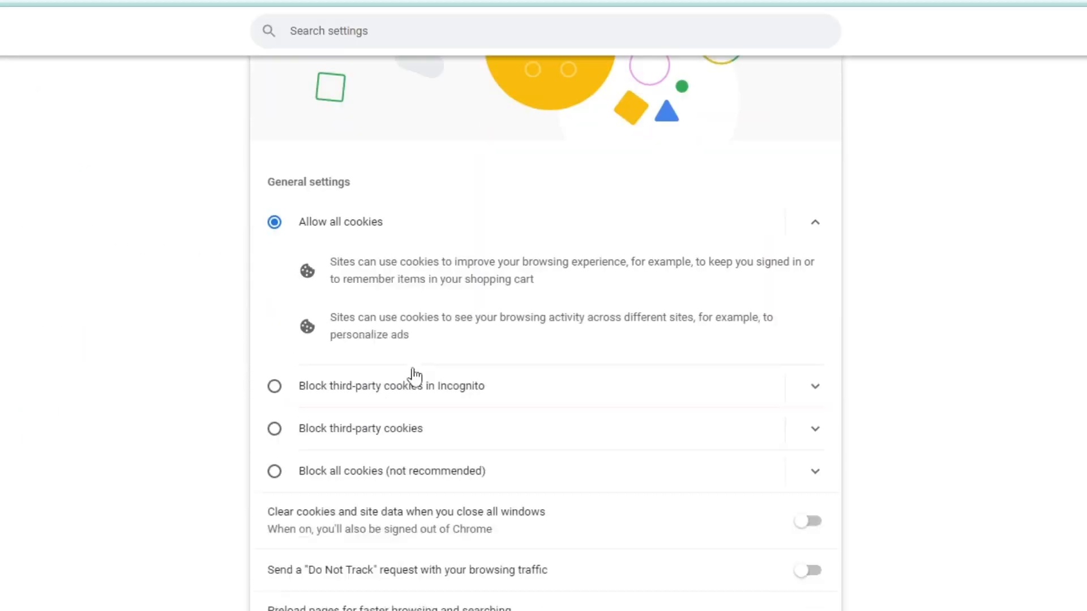
pyautogui.scroll(-3)
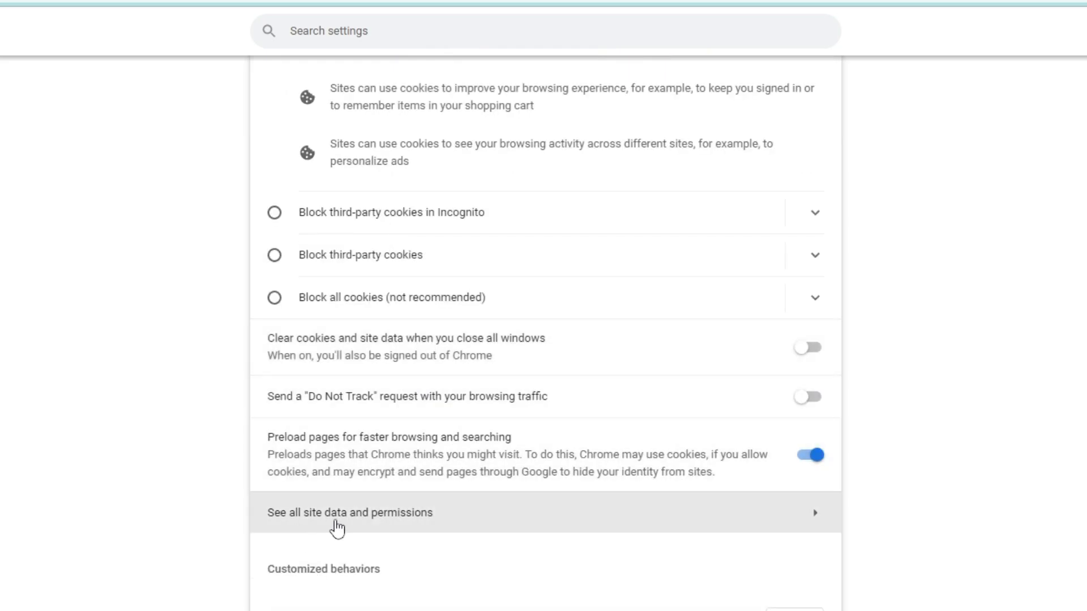
pyautogui.click(347, 512)
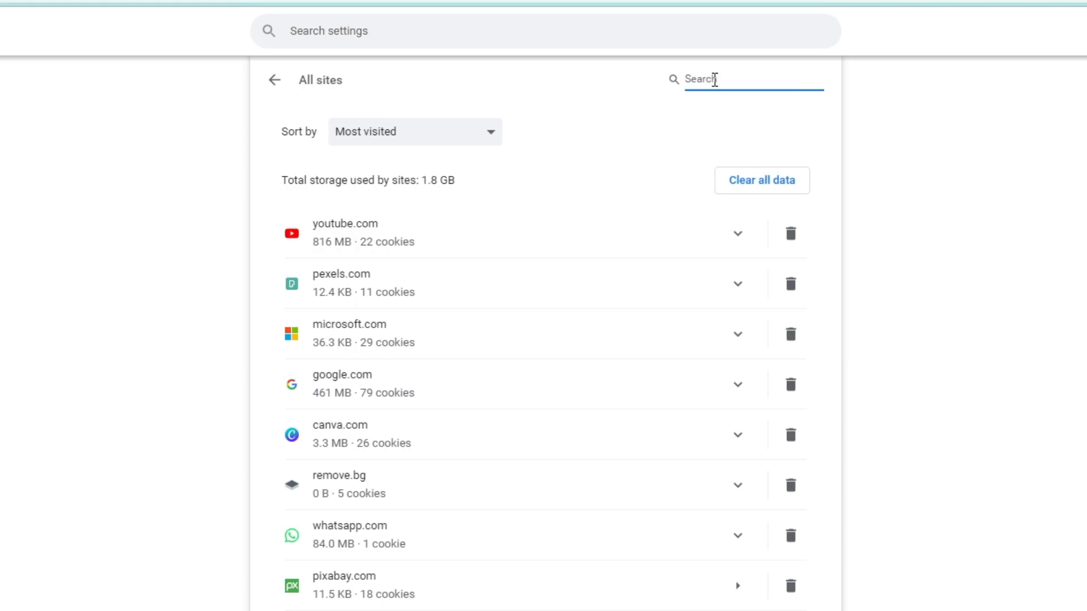
# Step: Filter All sites for 'roblox' and clear roblox.com's stored data and cookies
pyautogui.write('roblox')
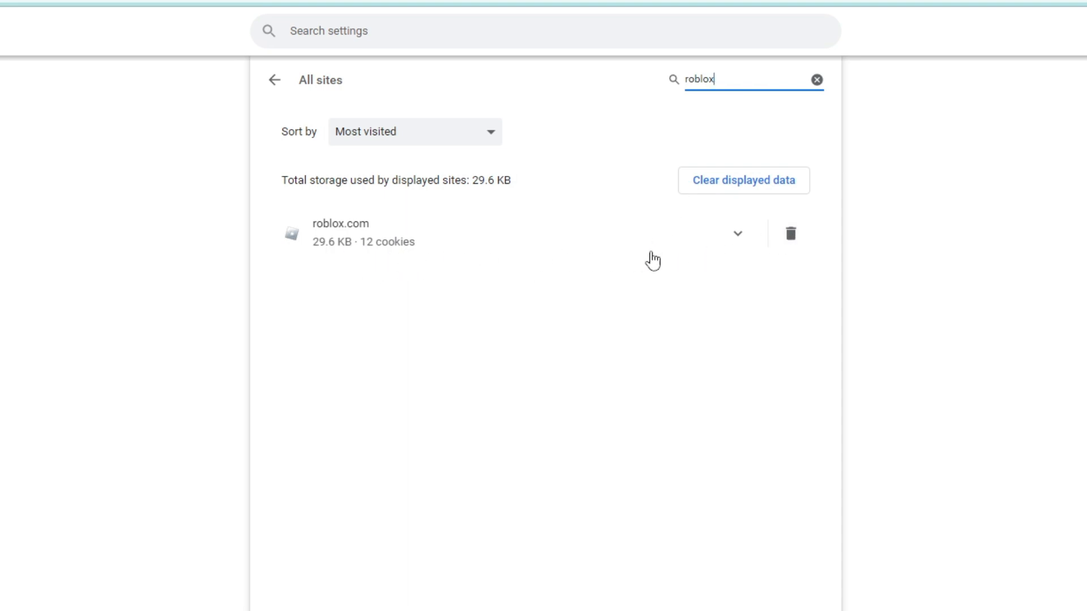
pyautogui.click(790, 233)
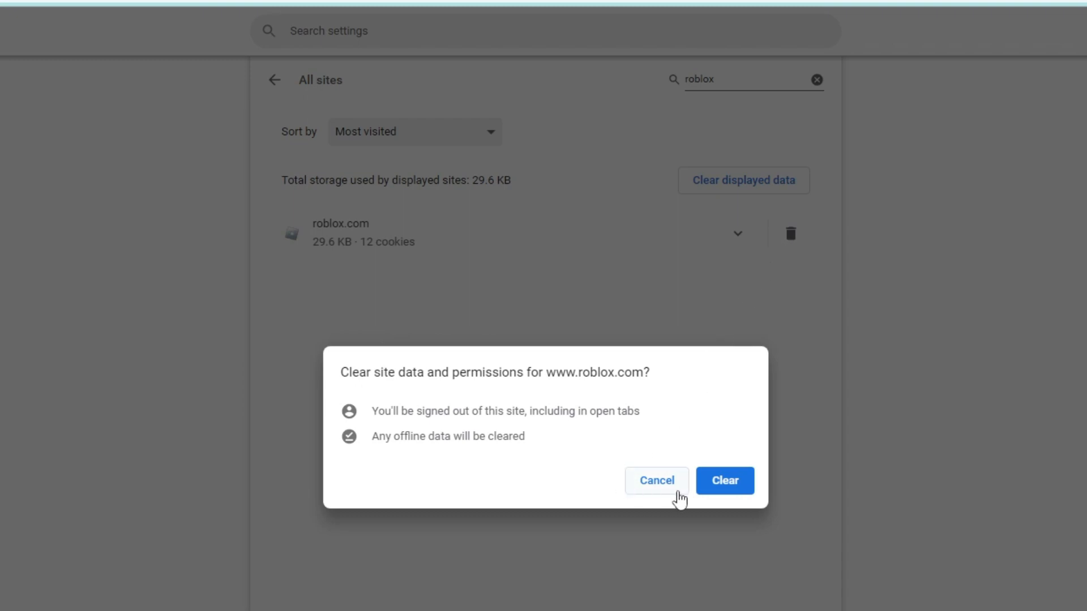
pyautogui.click(725, 481)
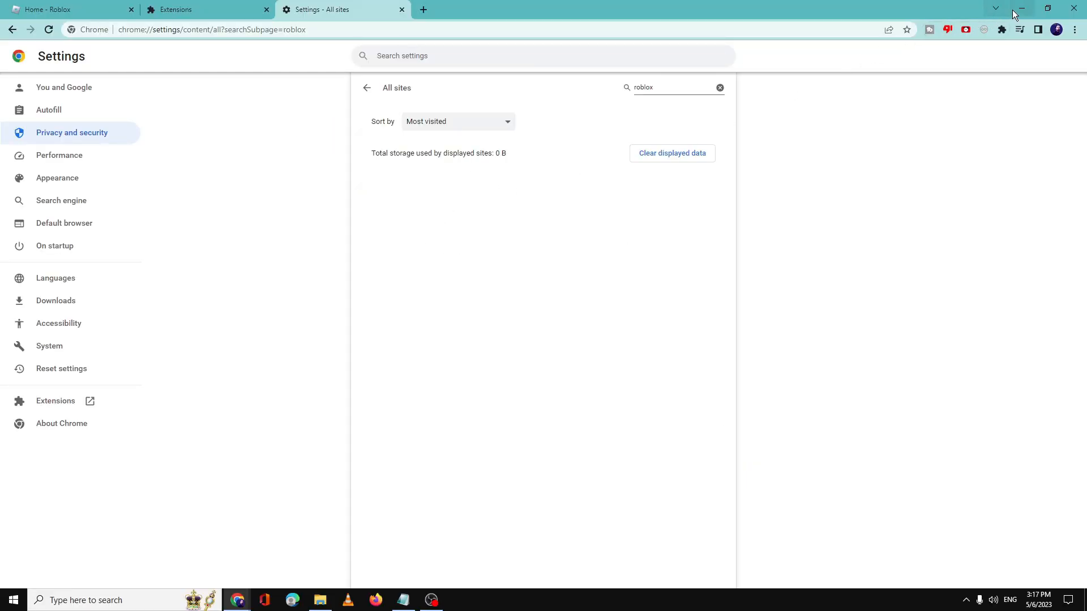
# Step: Open the %localappdata% folder through the Windows Run dialog
pyautogui.click(1024, 8)
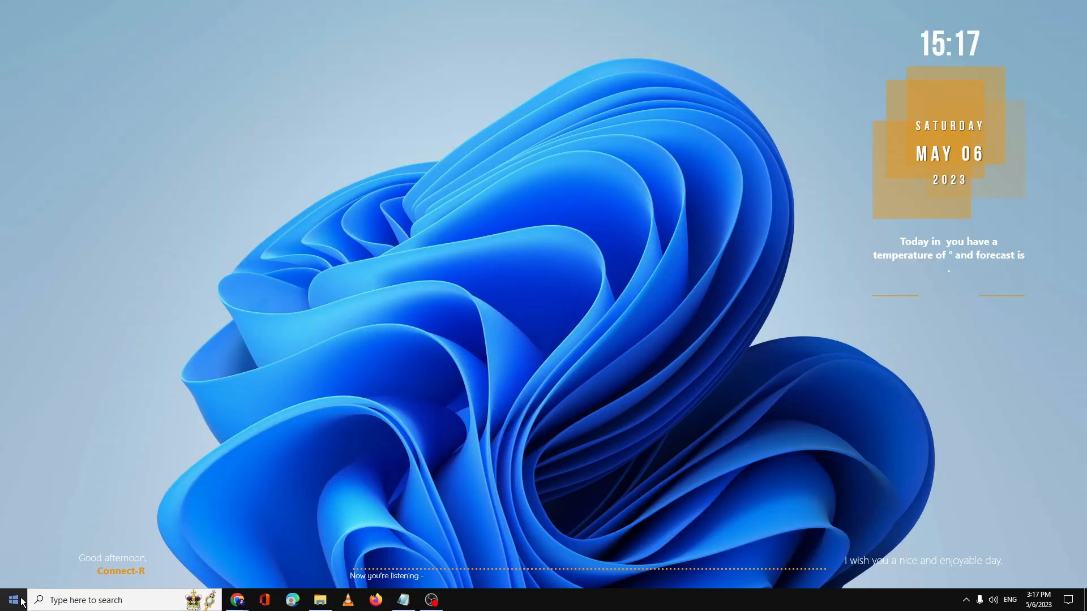
pyautogui.rightClick(11, 599)
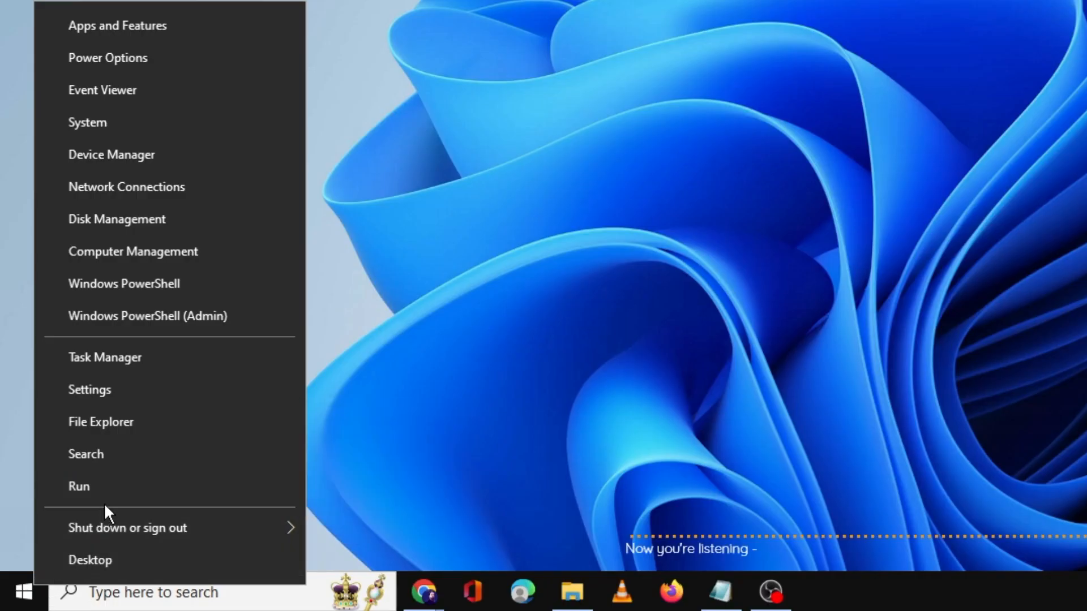
pyautogui.click(79, 487)
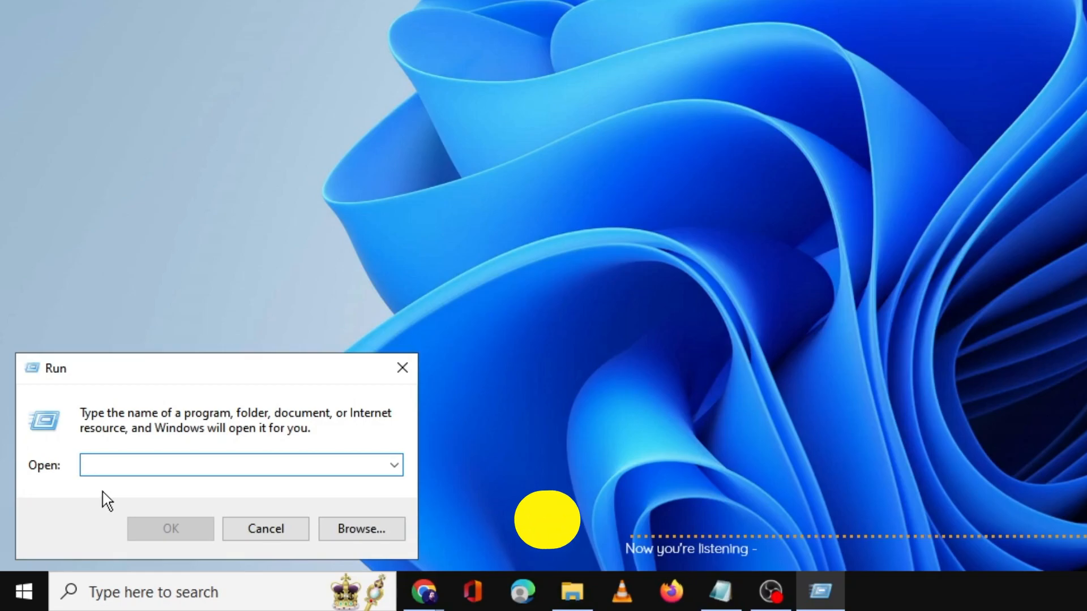
pyautogui.write('%localappdata%')
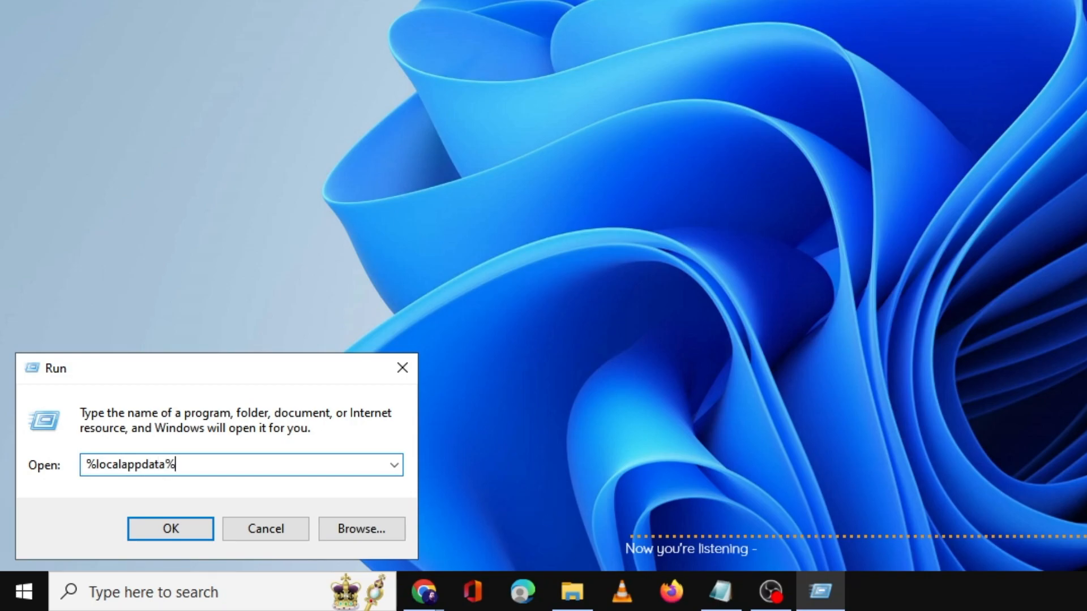
pyautogui.click(170, 529)
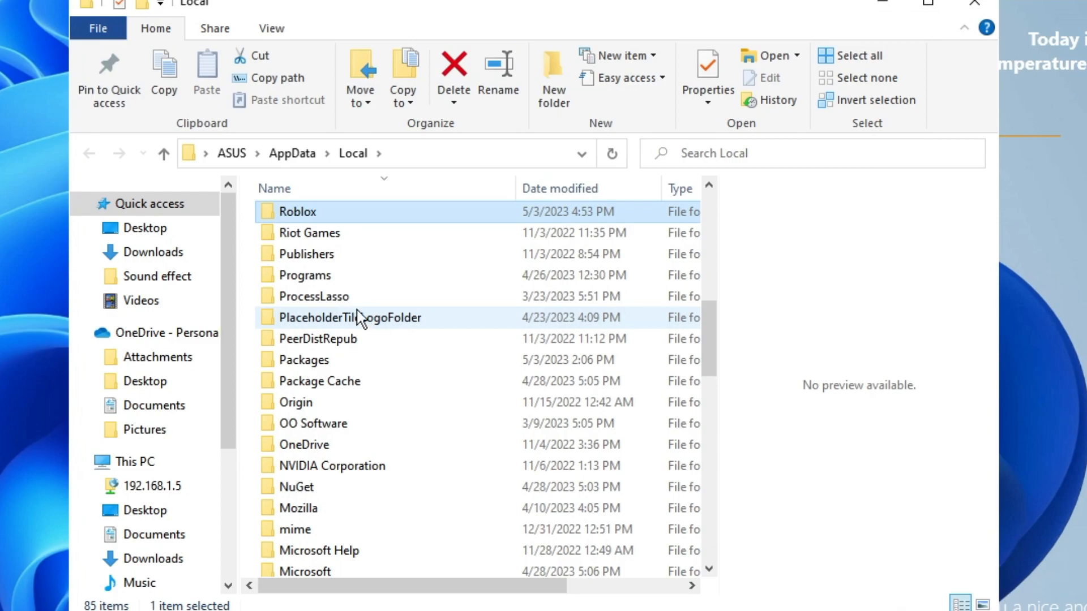
# Step: Delete the Roblox folder from AppData\Local
pyautogui.rightClick(298, 211)
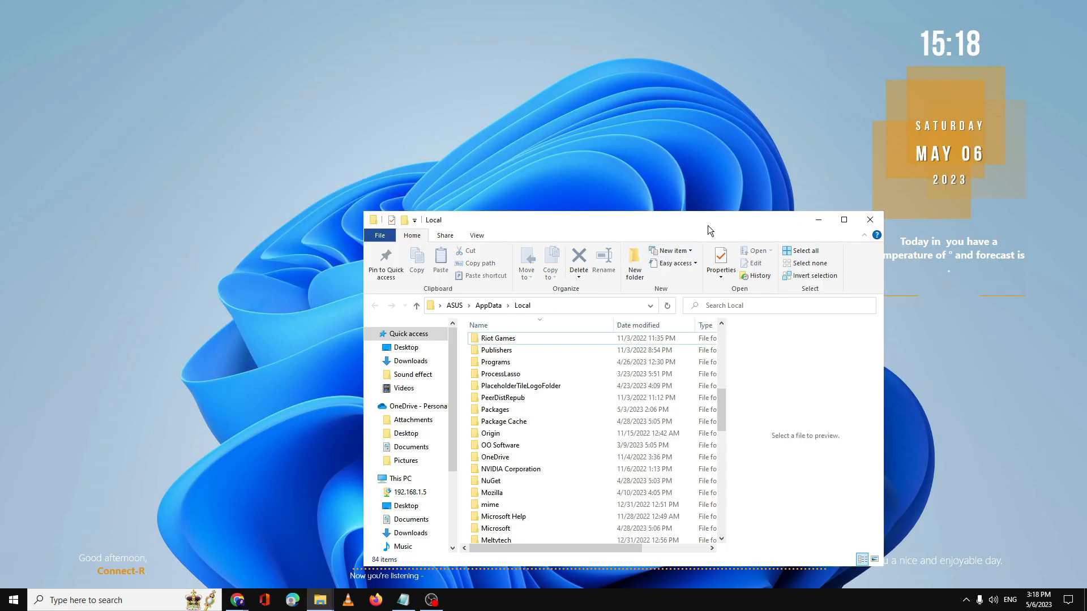
pyautogui.click(870, 219)
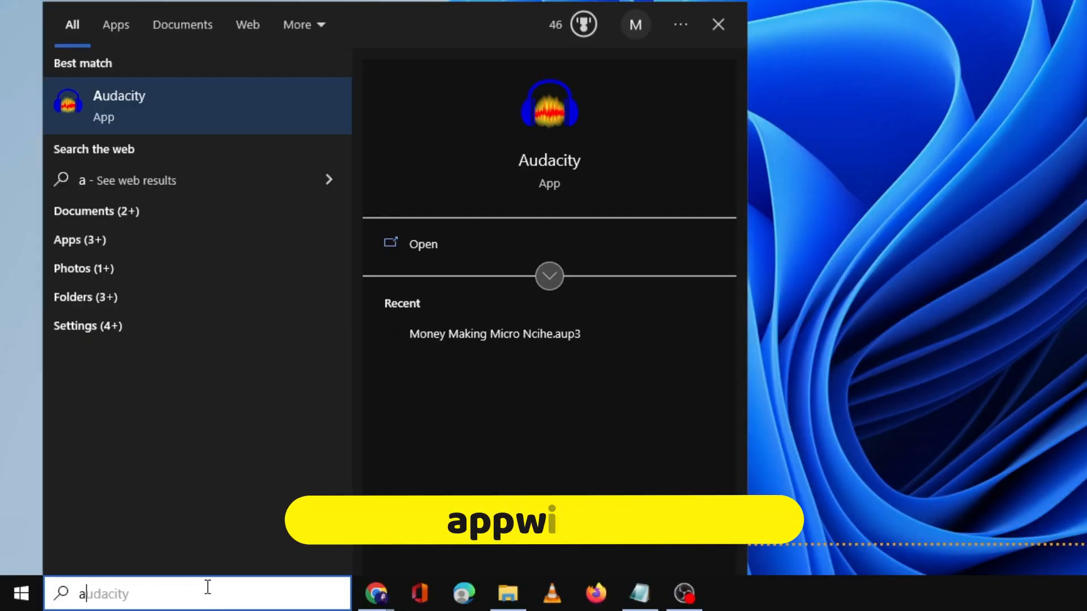
# Step: Launch Programs and Features by searching appwiz.cpl in Windows Search
pyautogui.write('app')
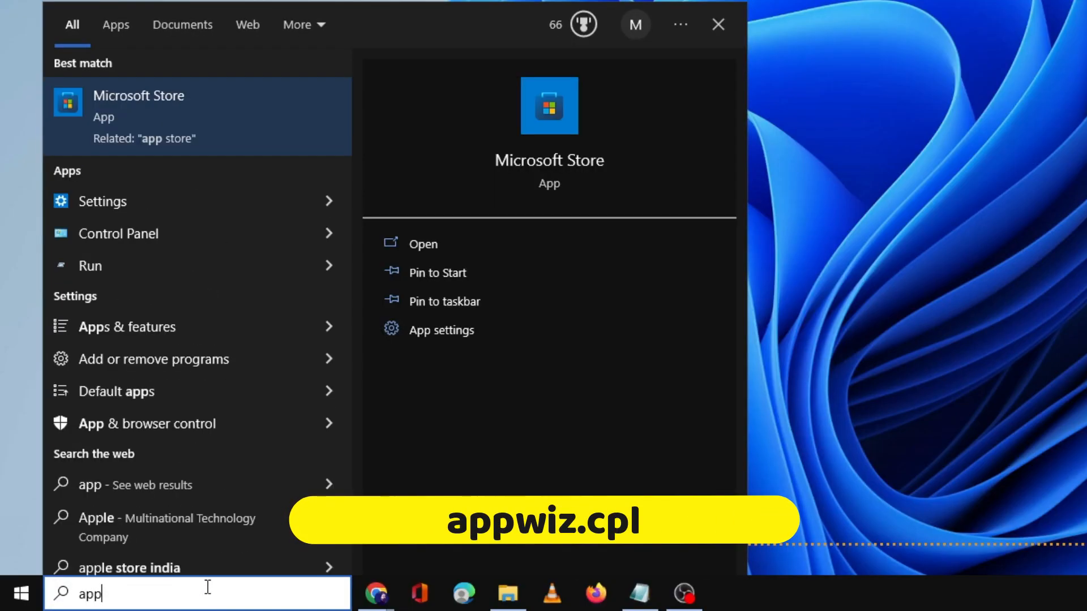
pyautogui.write('appwiz.cp')
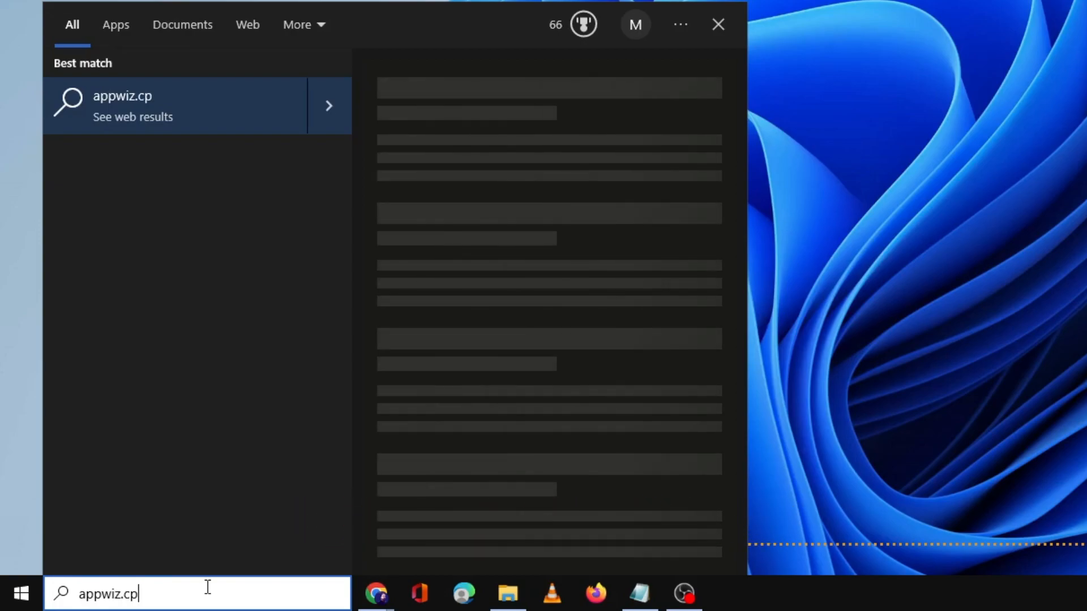
pyautogui.press('enter')
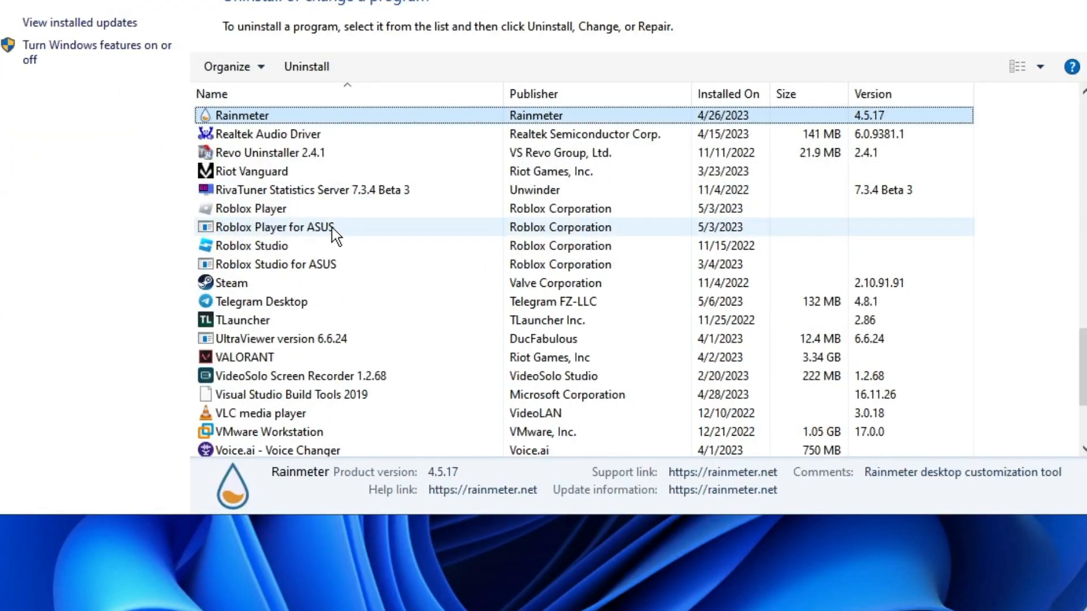
# Step: Uninstall Roblox Player for ASUS, accept the error prompt, then right-click Roblox Player
pyautogui.click(251, 208)
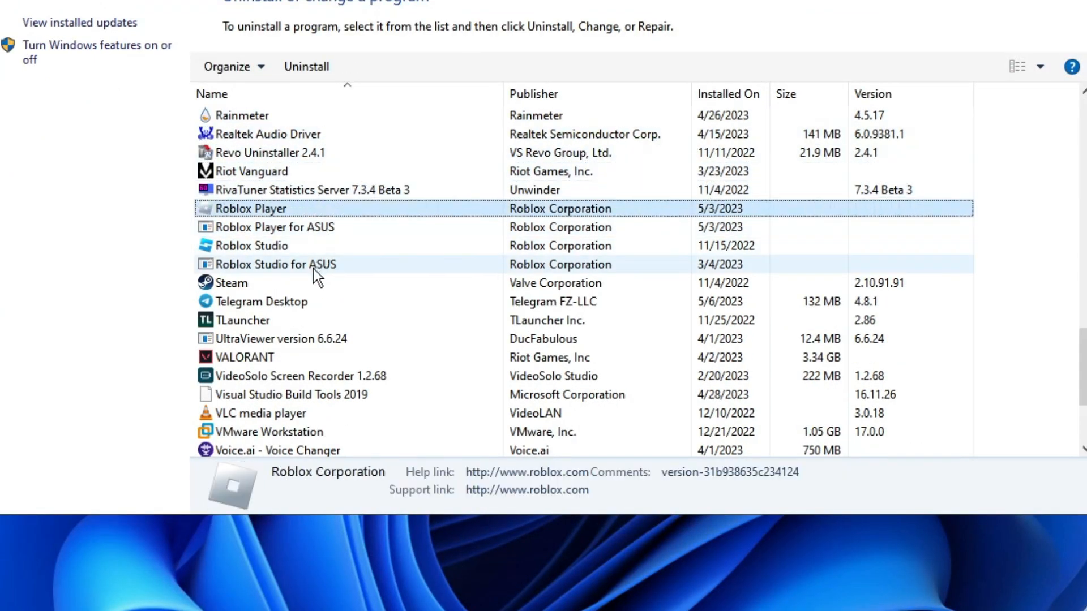
pyautogui.rightClick(268, 226)
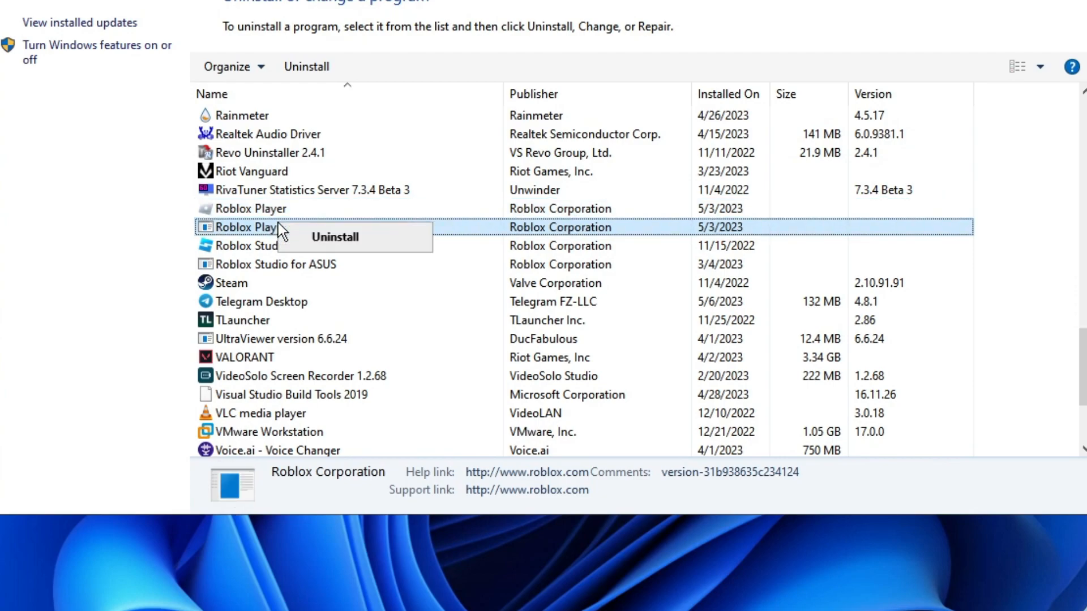
pyautogui.click(334, 237)
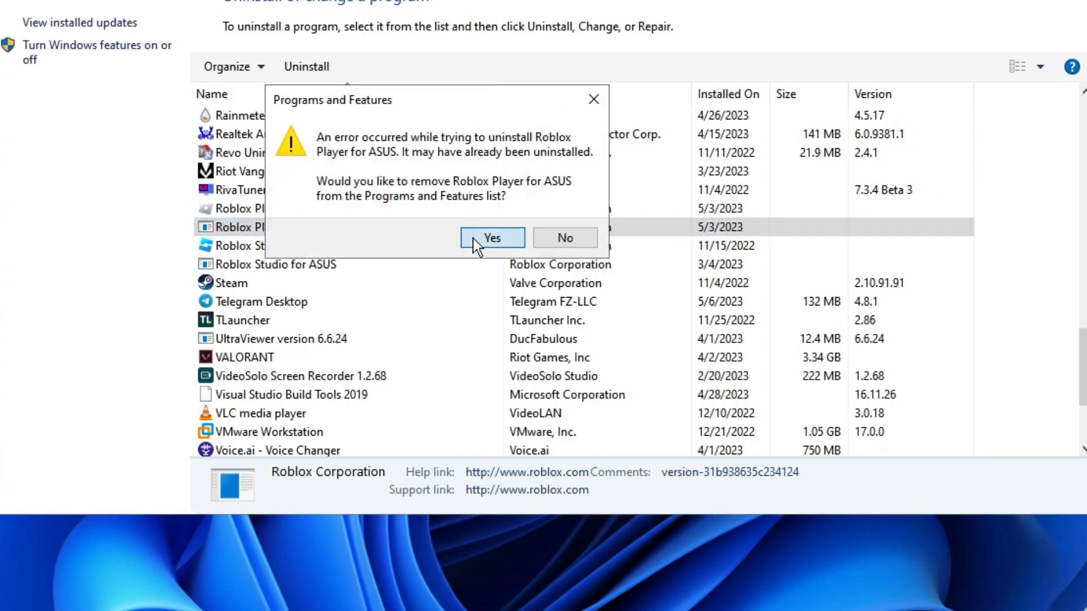
pyautogui.click(491, 238)
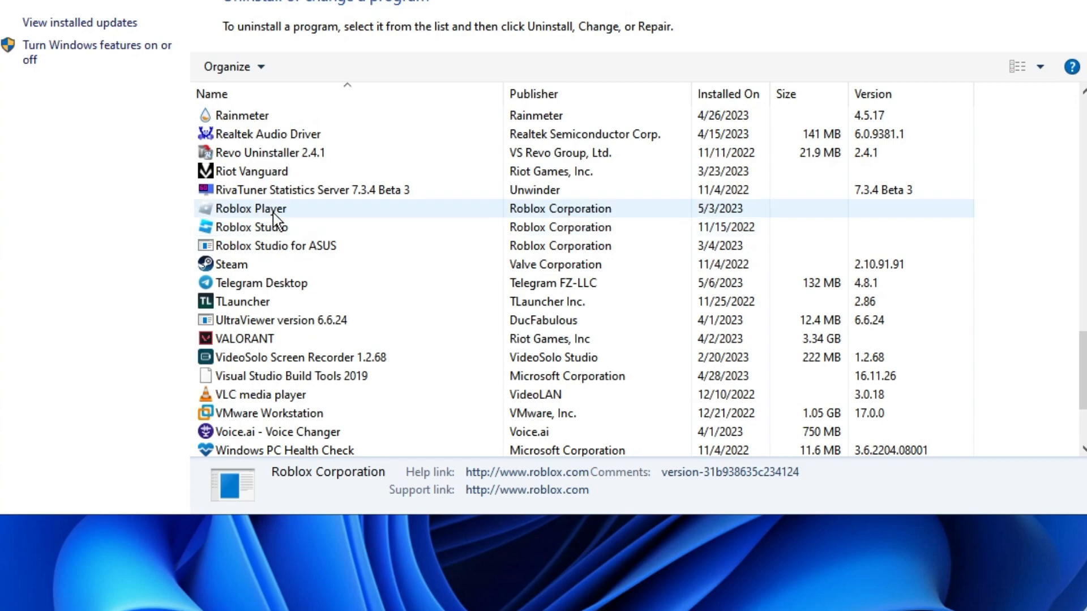
pyautogui.rightClick(251, 209)
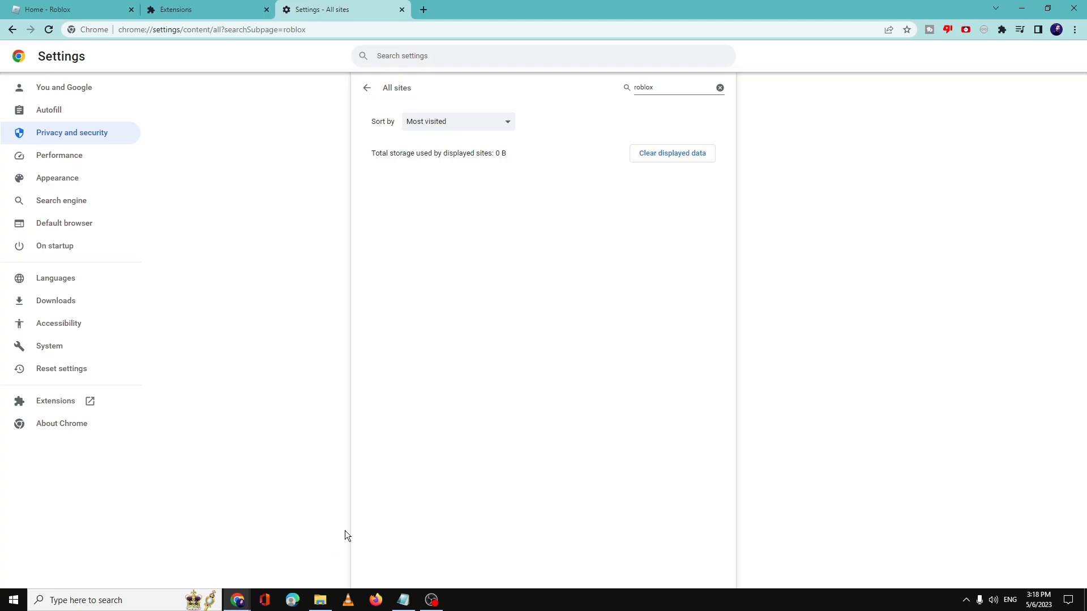
# Step: Return to the Roblox tab and log in with the saved credentials
pyautogui.click(56, 11)
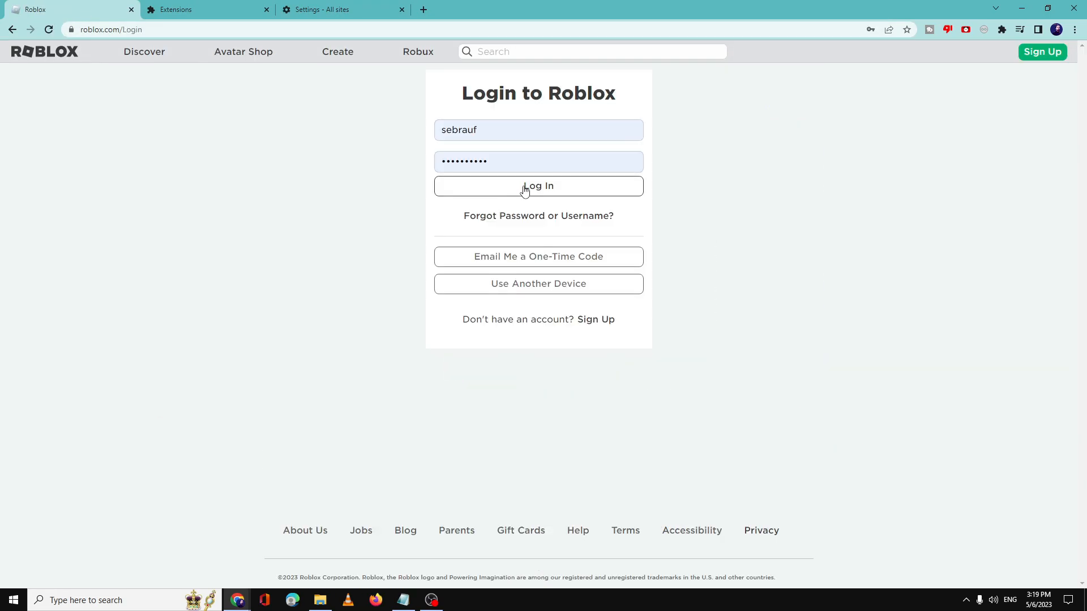
pyautogui.click(538, 186)
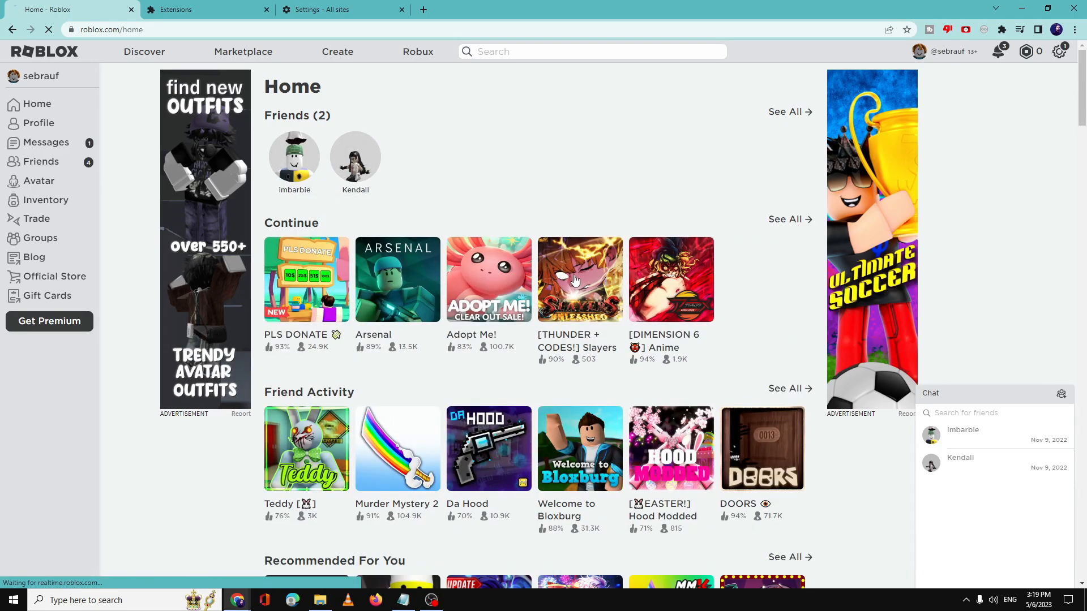
# Step: Launch Slayers Unleashed with Play and start the Roblox installer download
pyautogui.click(579, 279)
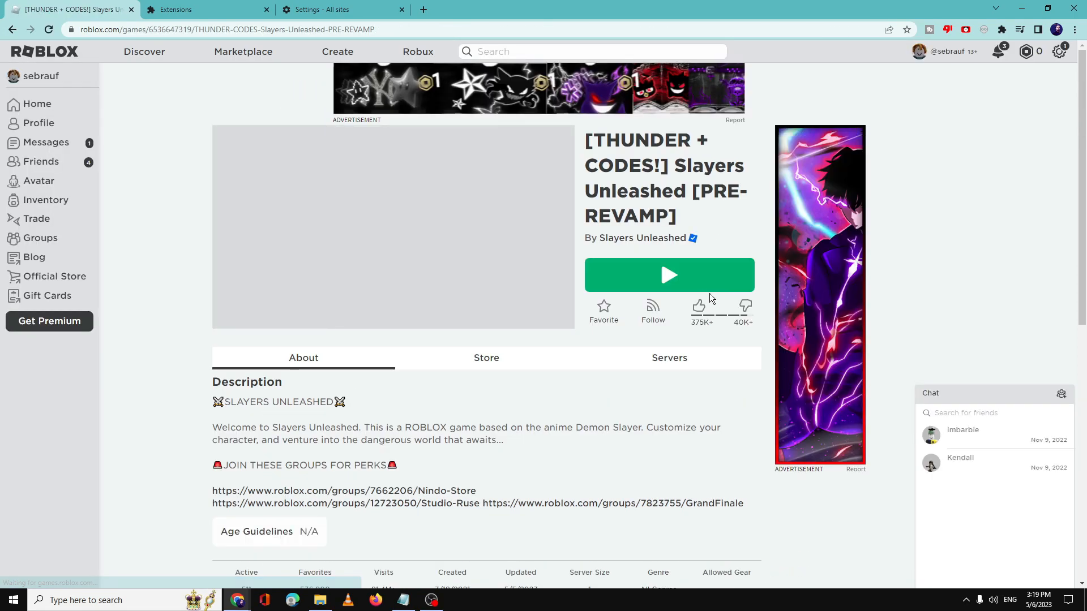
pyautogui.click(669, 275)
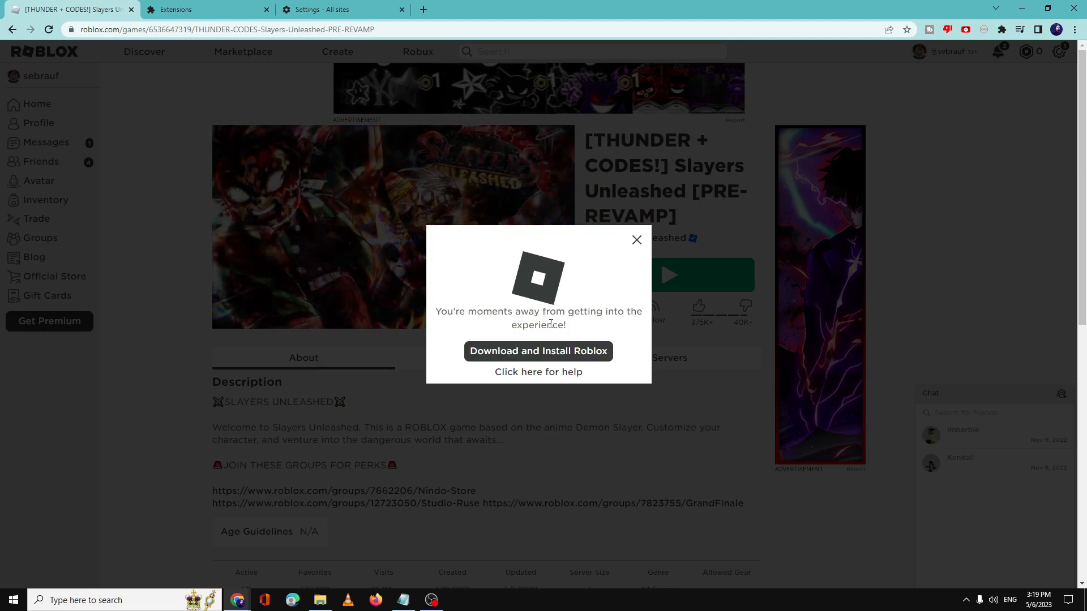
pyautogui.click(538, 351)
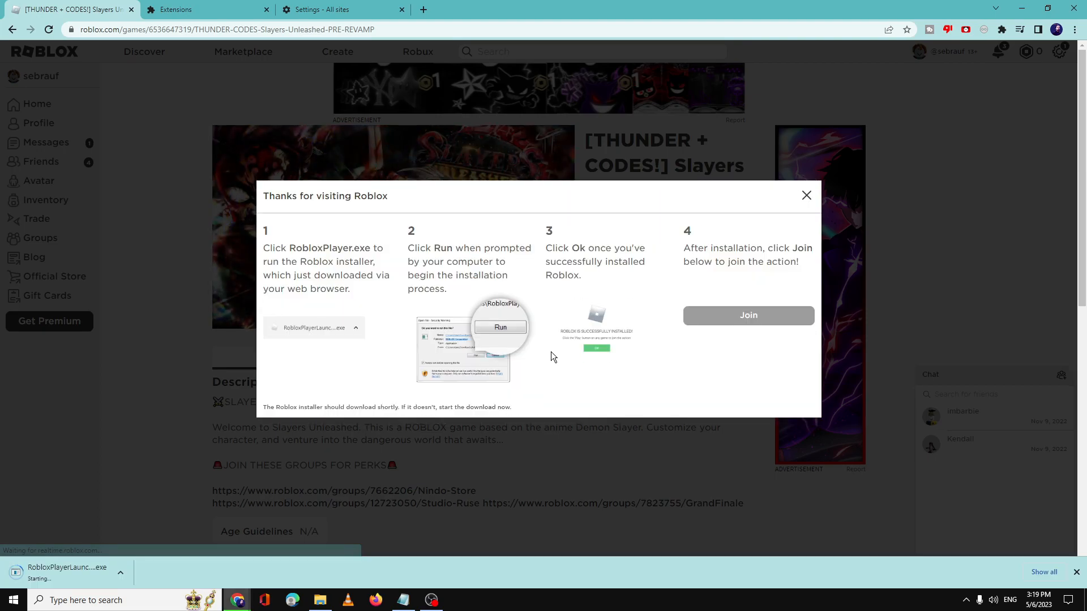